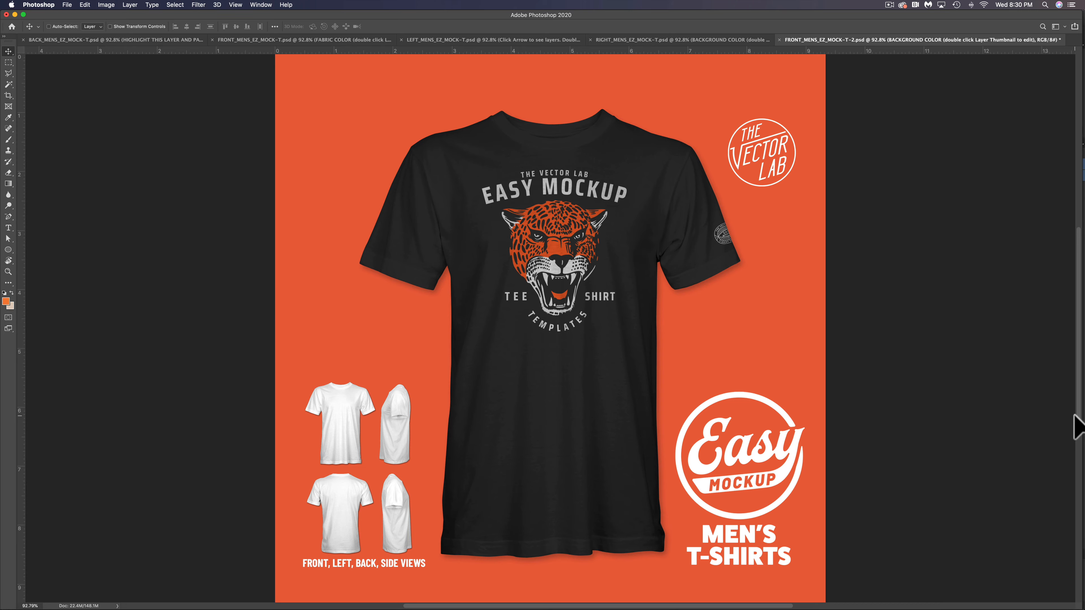
pyautogui.moveTo(465, 595)
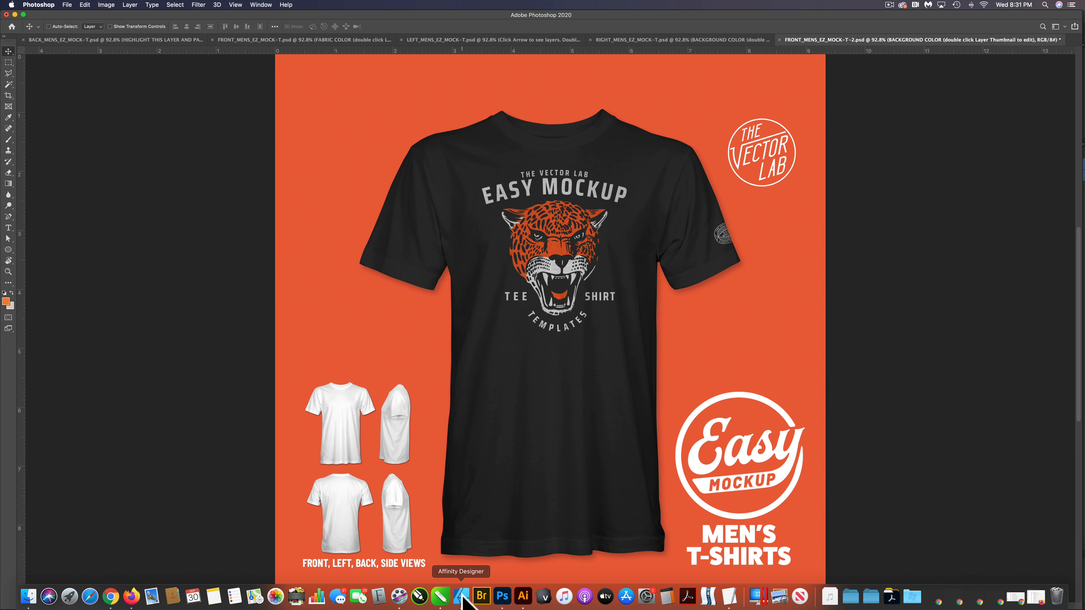
# Bring Affinity Designer forward and show the Layers panel via View > Studio > Layers.
pyautogui.click(461, 595)
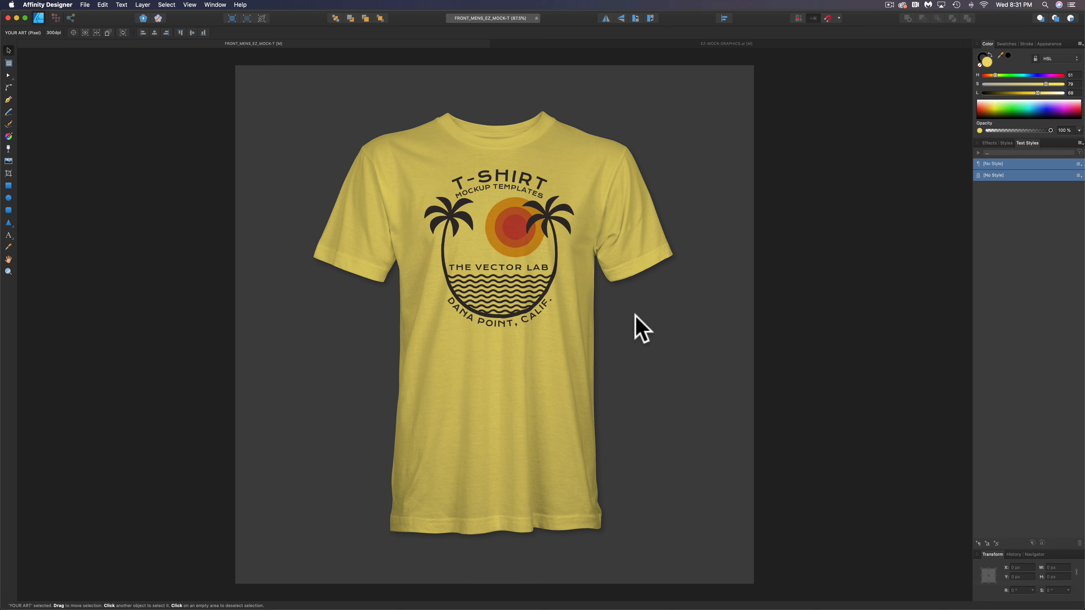
pyautogui.moveTo(417, 225)
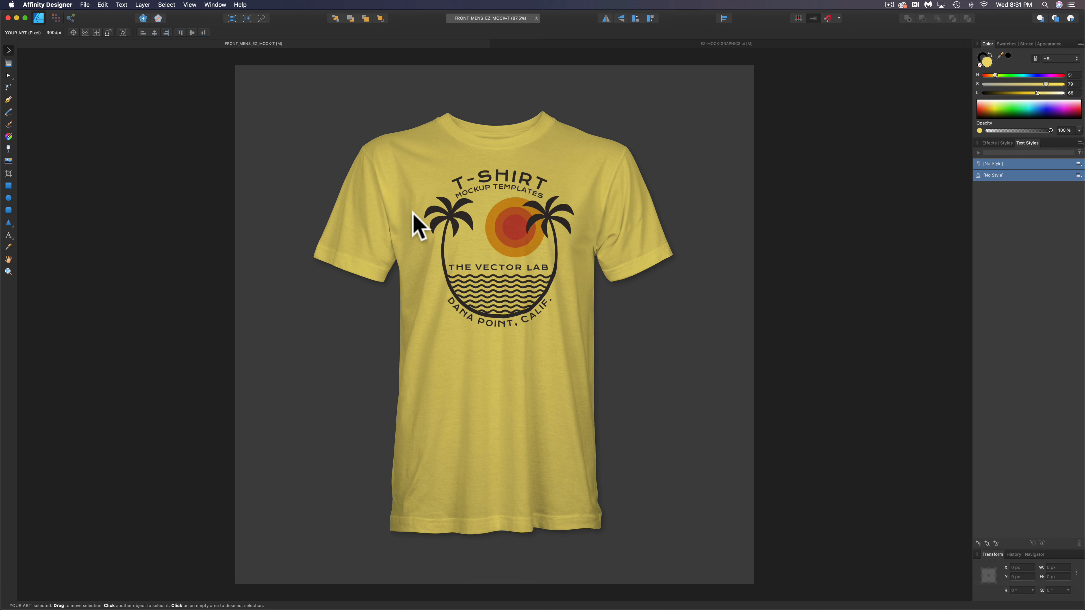
pyautogui.moveTo(502, 229)
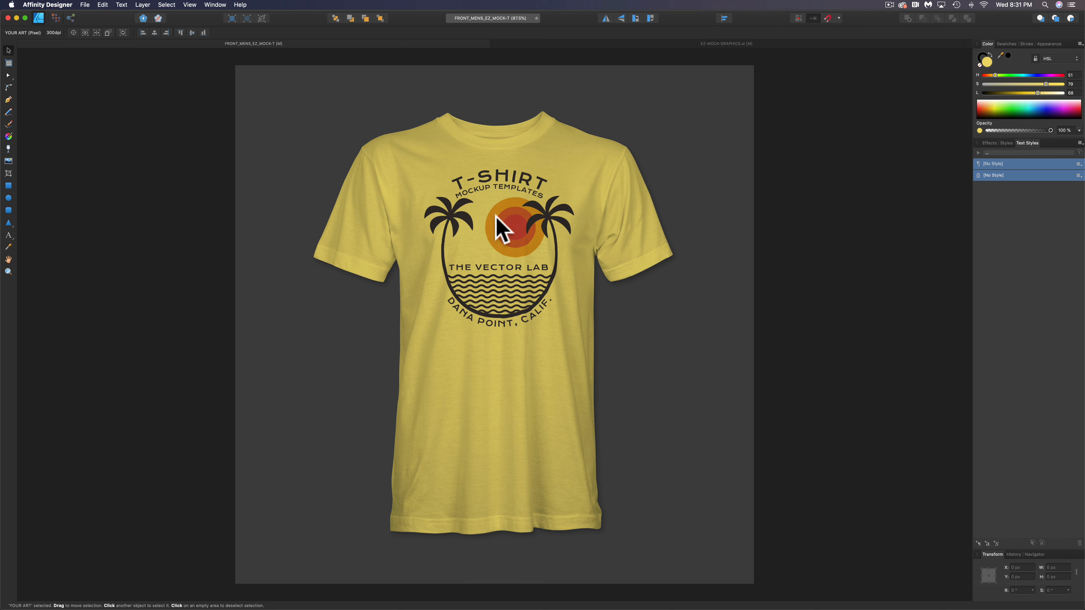
pyautogui.moveTo(129, 12)
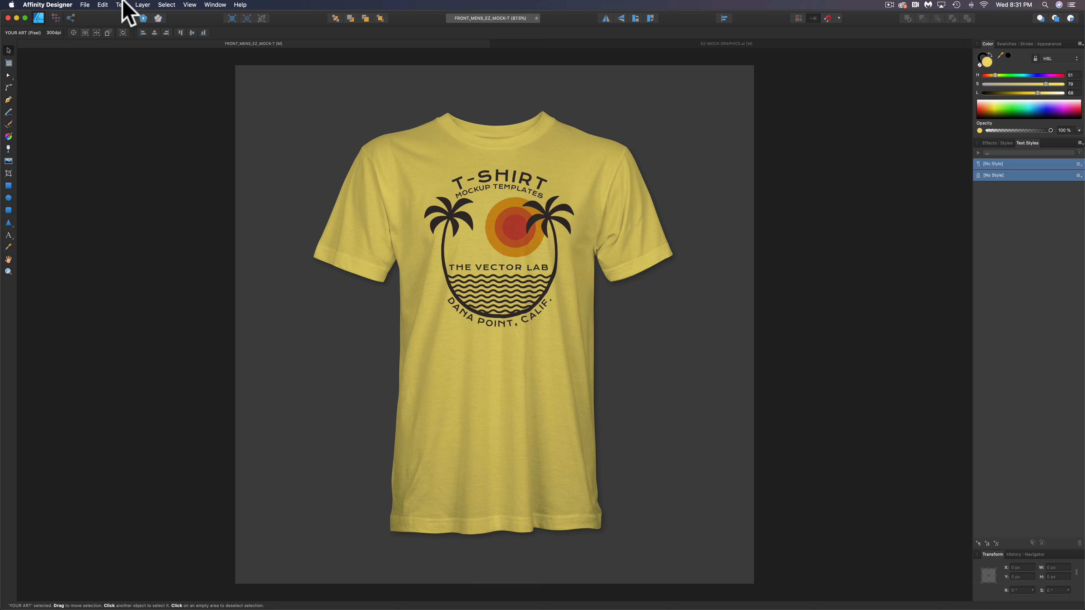
pyautogui.click(188, 5)
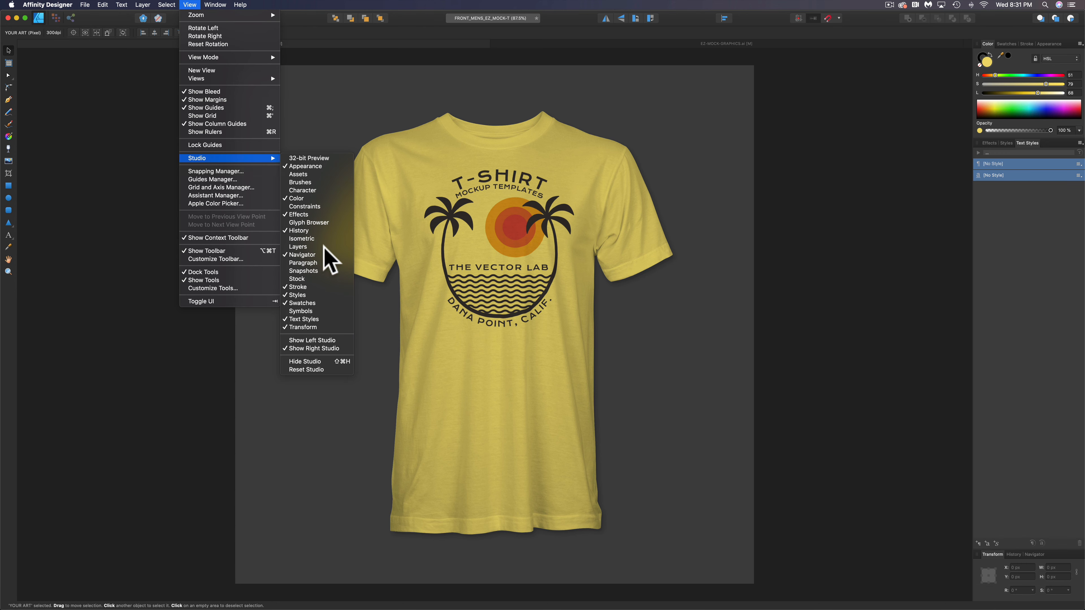
pyautogui.click(298, 247)
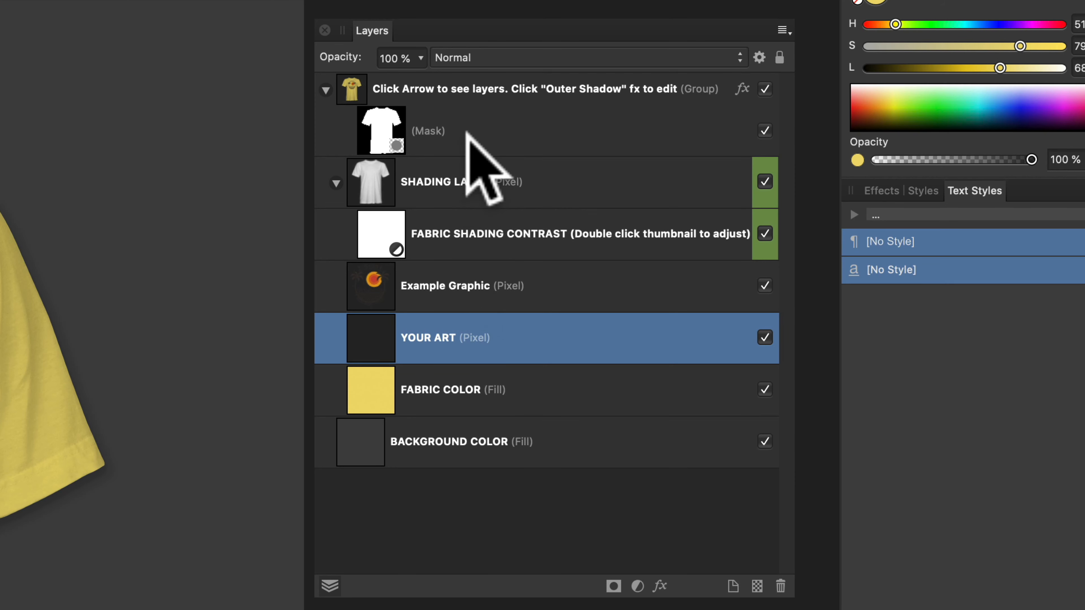
pyautogui.moveTo(478, 104)
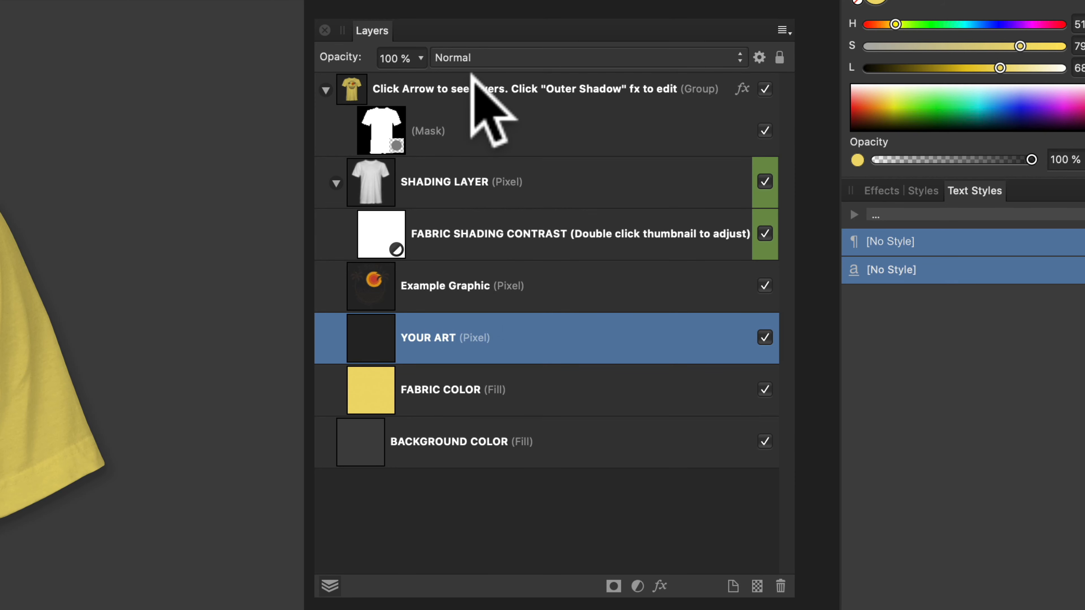
pyautogui.moveTo(434, 509)
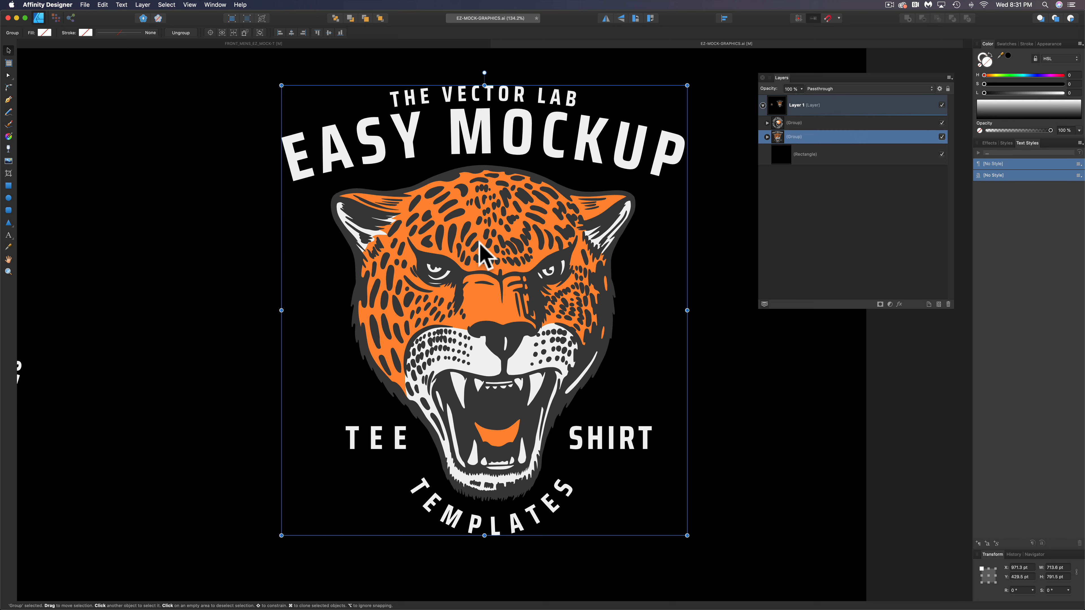
# Select the jaguar graphic group and hide the palm-tree Example Graphic layer.
pyautogui.click(252, 43)
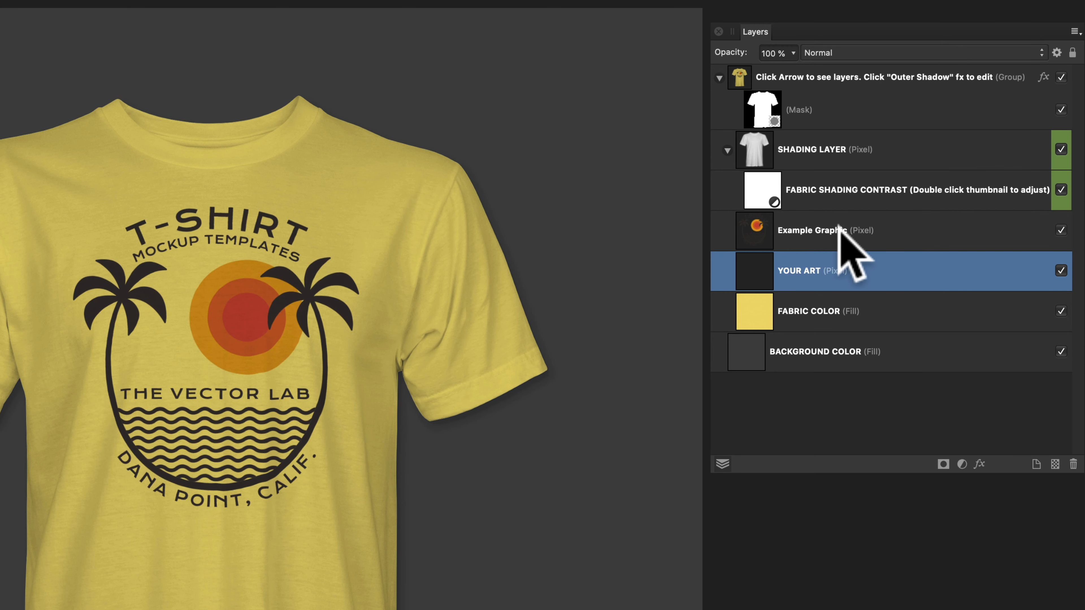
pyautogui.click(831, 230)
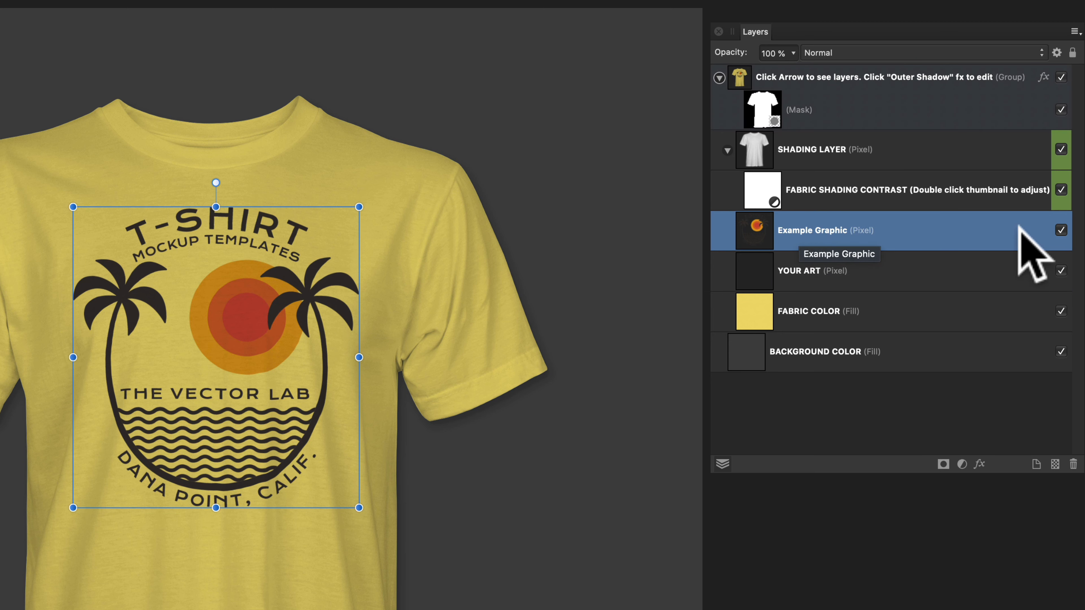
pyautogui.click(1061, 230)
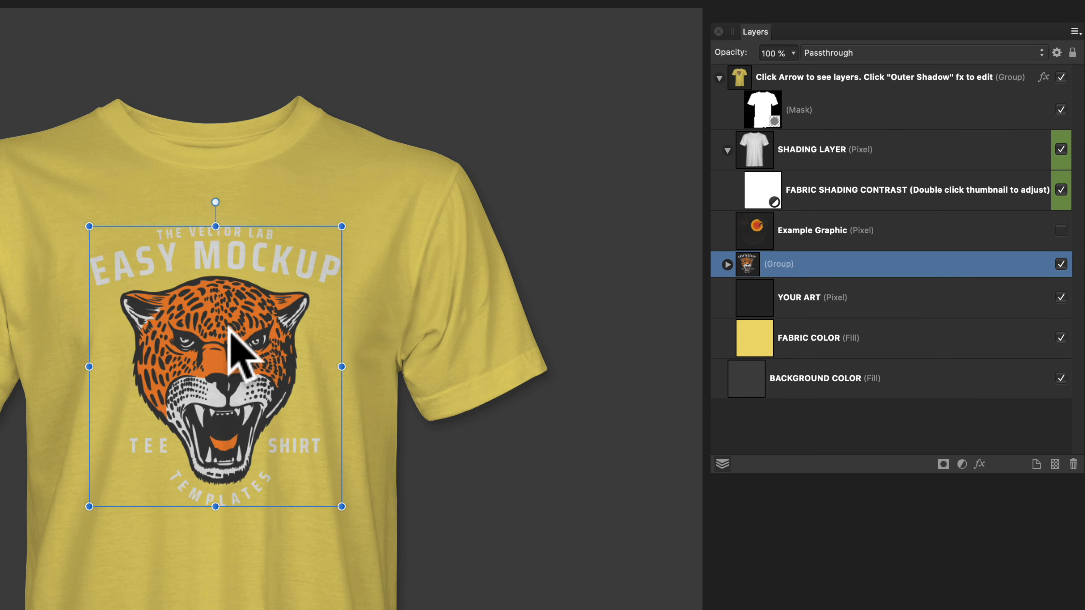
# Scale the jaguar graphic to fit the shirt's chest using the Move tool handles.
pyautogui.moveTo(341, 226); pyautogui.dragTo(401, 149)
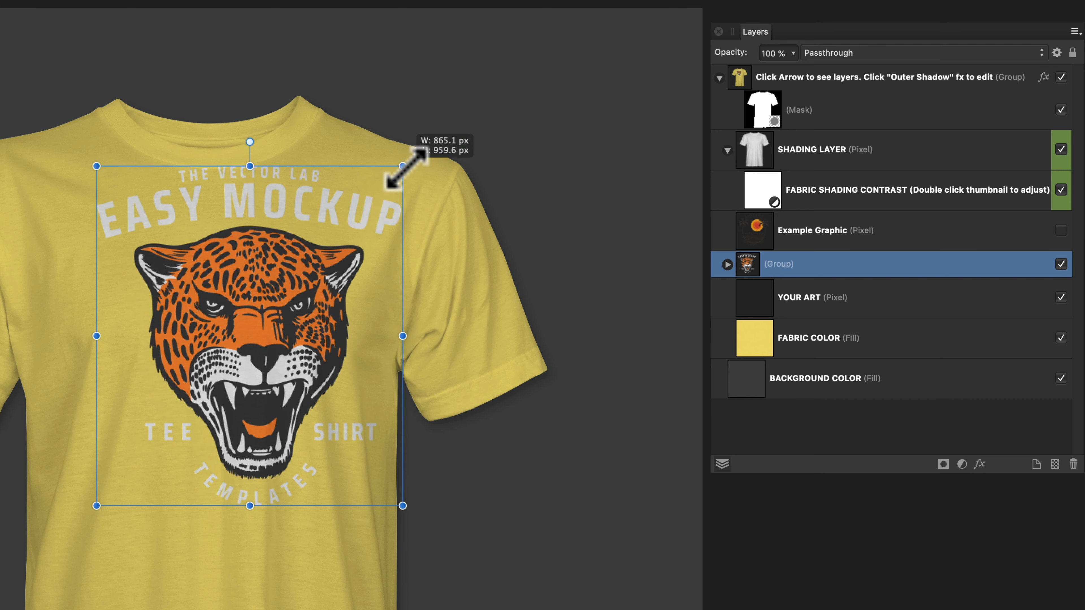
pyautogui.moveTo(399, 163); pyautogui.dragTo(339, 235)
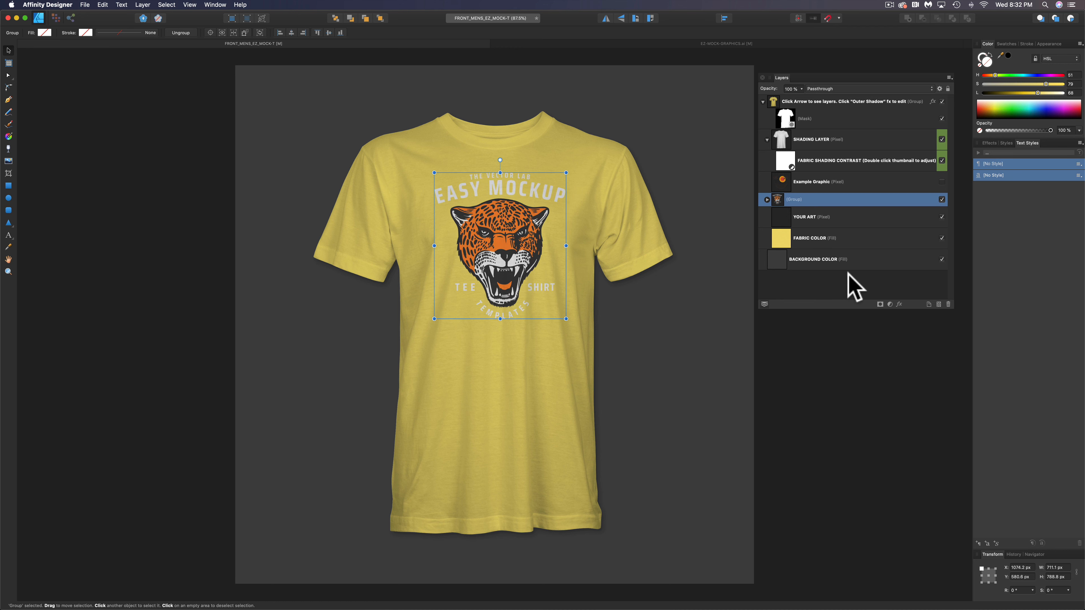
pyautogui.moveTo(802, 251)
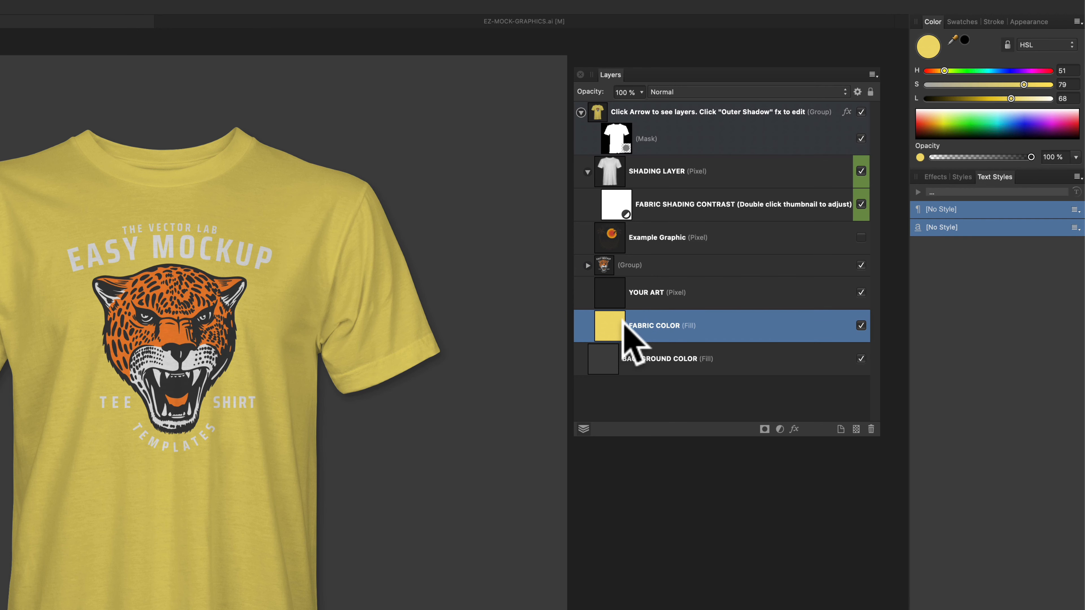
pyautogui.moveTo(962, 90)
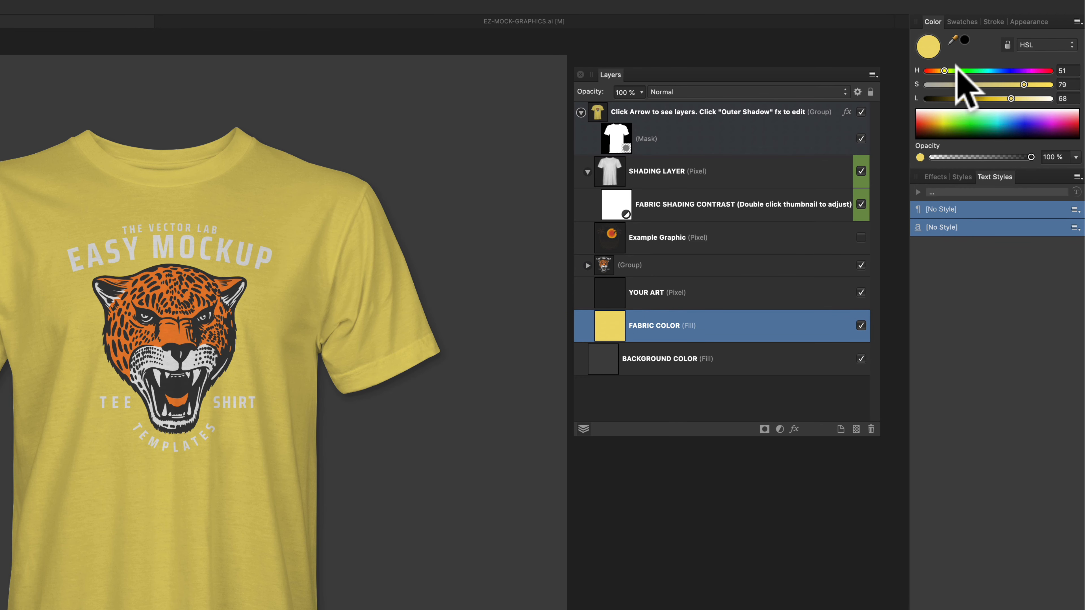
pyautogui.moveTo(1021, 108)
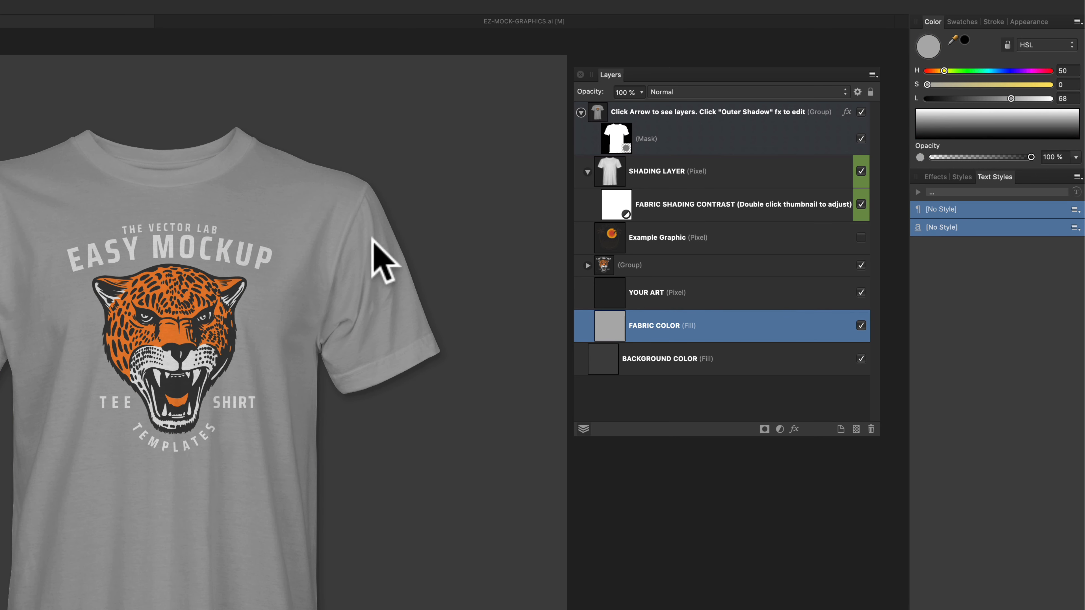
pyautogui.moveTo(972, 104)
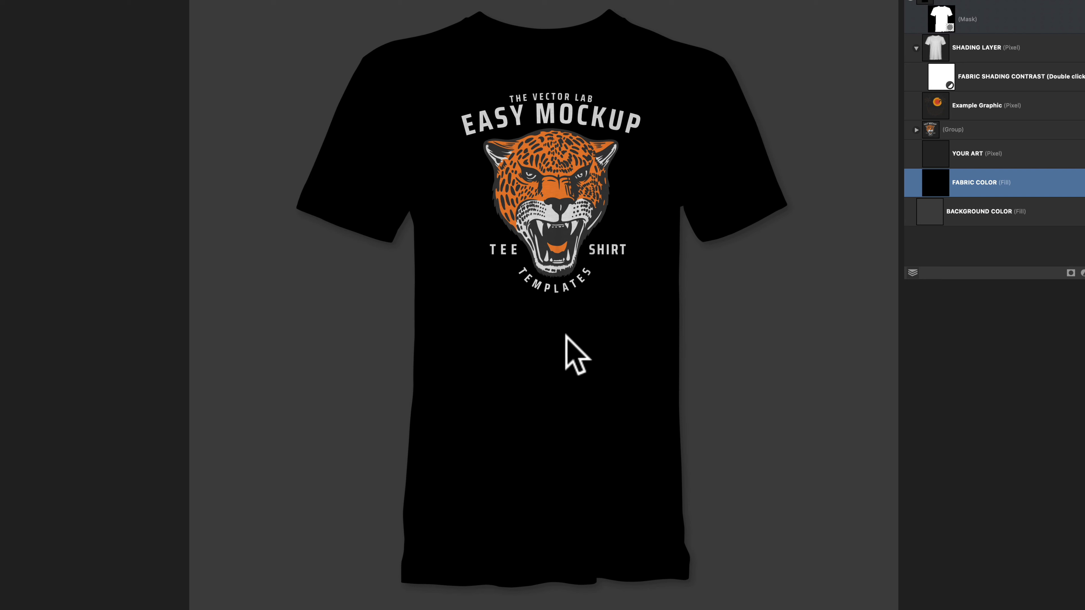
pyautogui.moveTo(663, 298)
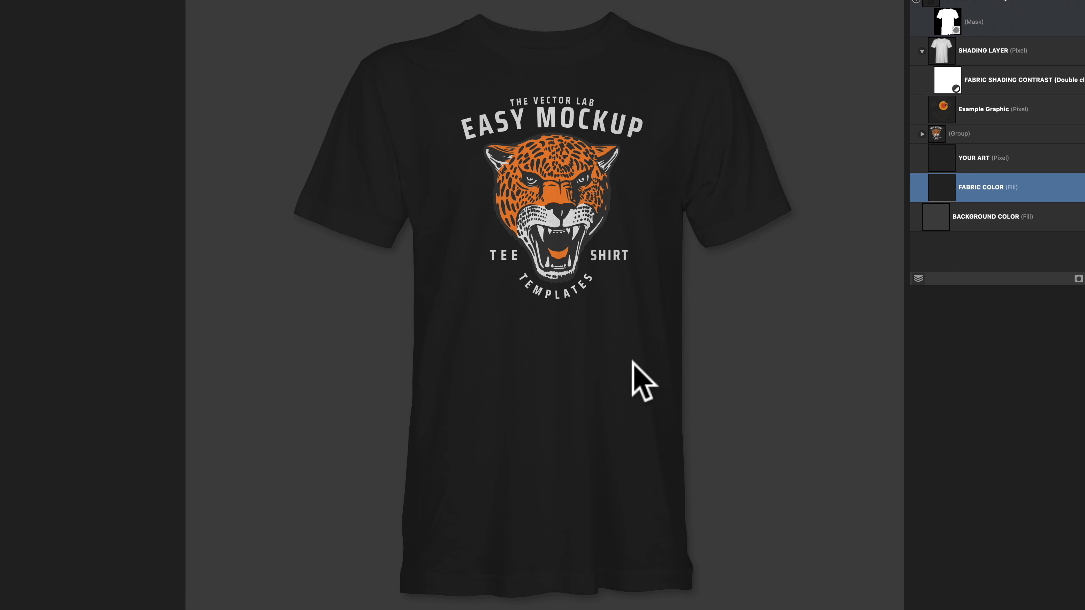
pyautogui.moveTo(458, 250)
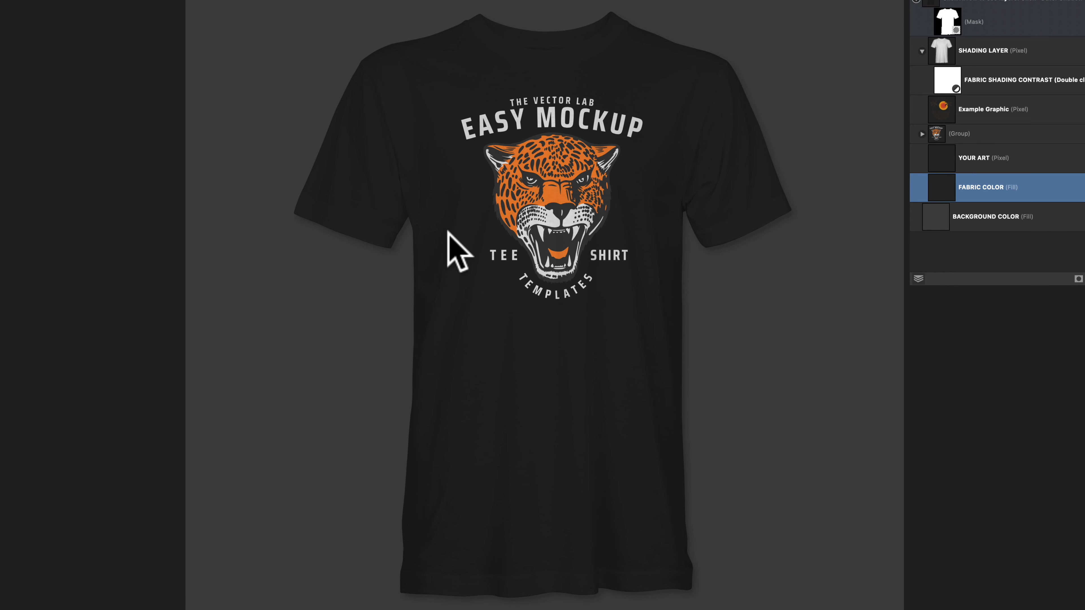
pyautogui.moveTo(867, 347)
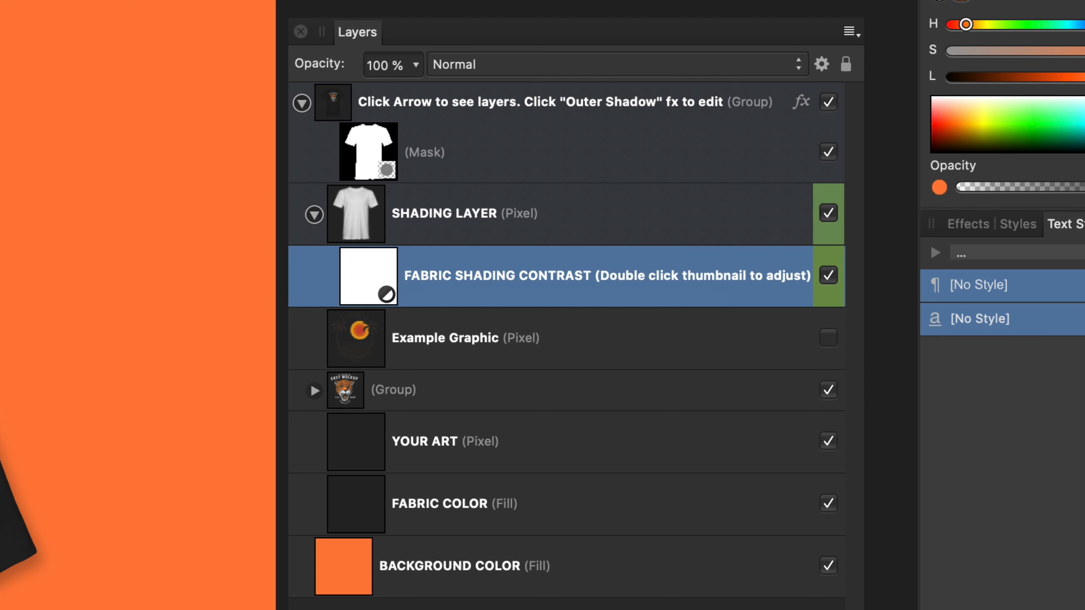
pyautogui.moveTo(385, 304)
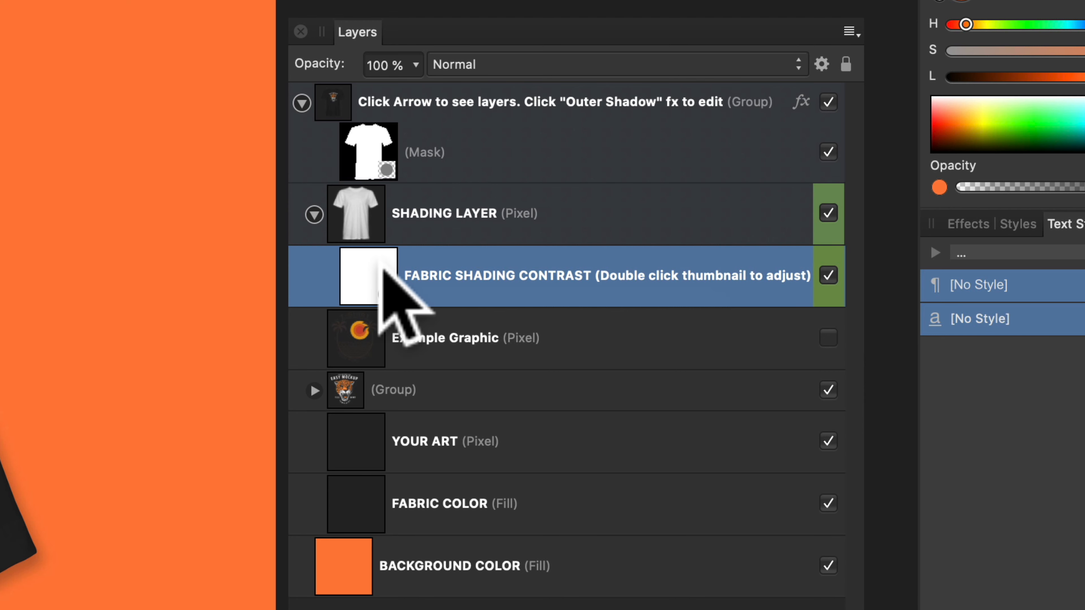
# Raise the FABRIC SHADING CONTRAST black level to about 49%, then start saving via the File menu.
pyautogui.doubleClick(356, 275)
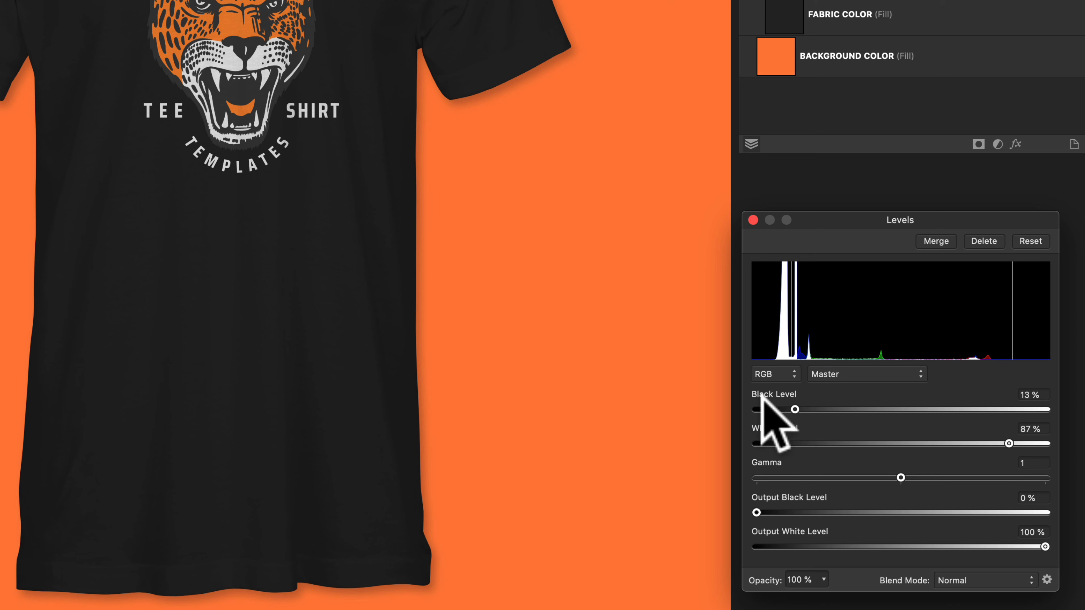
pyautogui.moveTo(900, 443)
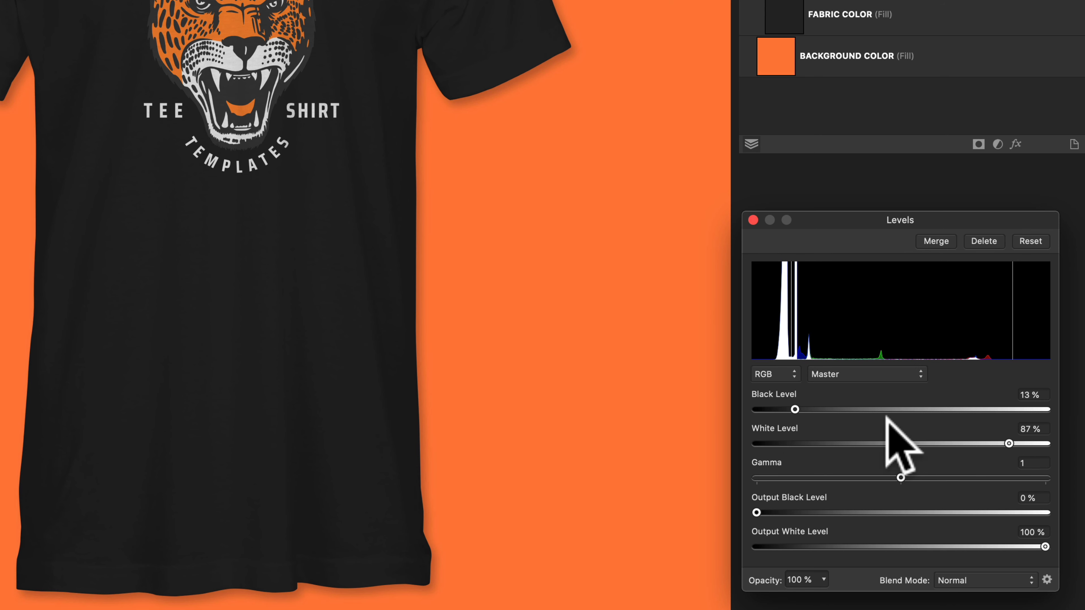
pyautogui.moveTo(796, 422)
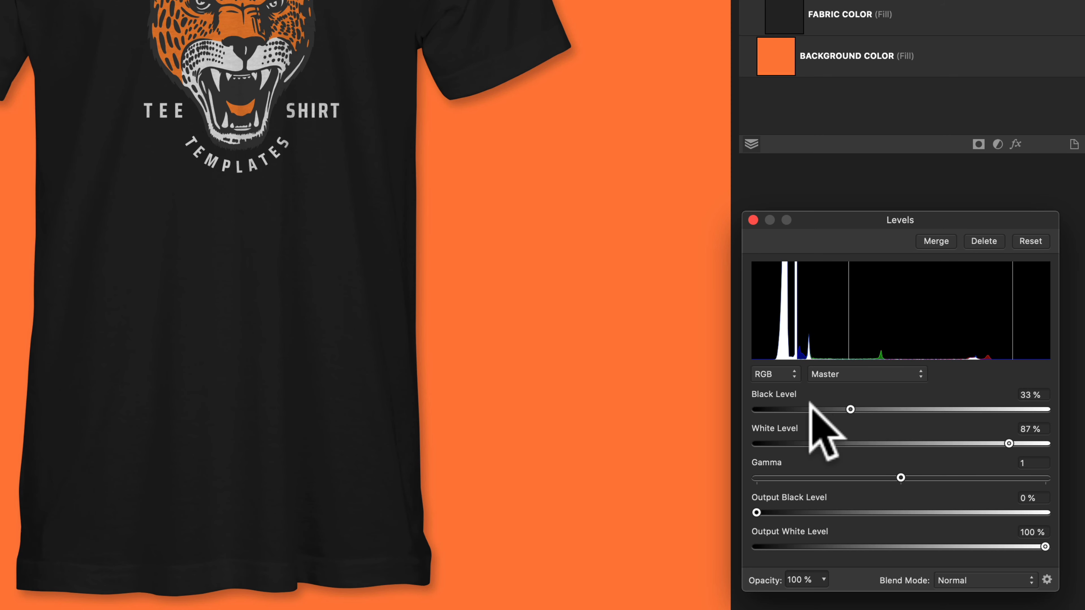
pyautogui.moveTo(941, 429)
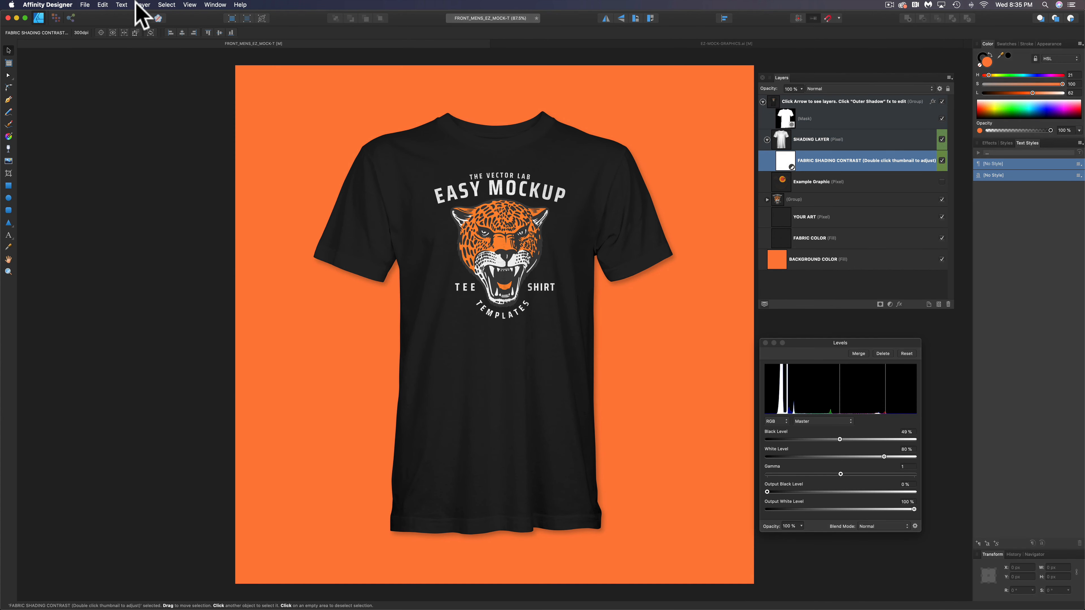
pyautogui.click(84, 5)
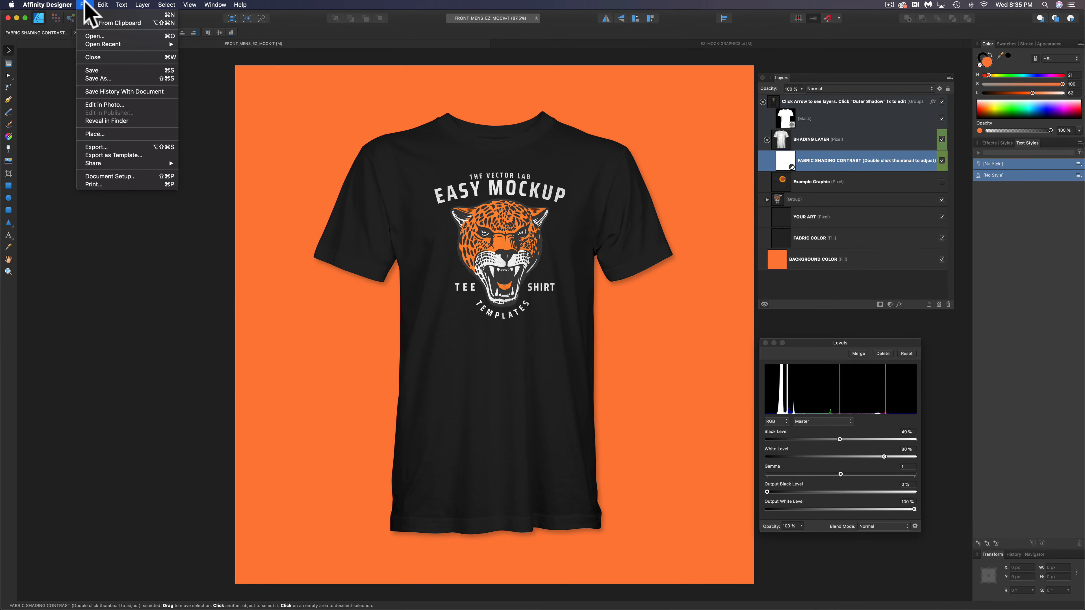